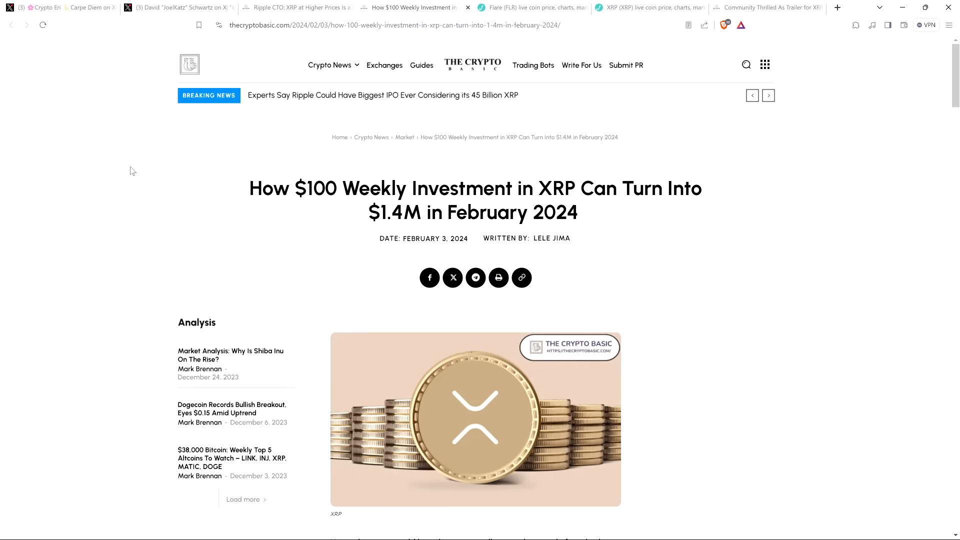
mouse_move(120, 154)
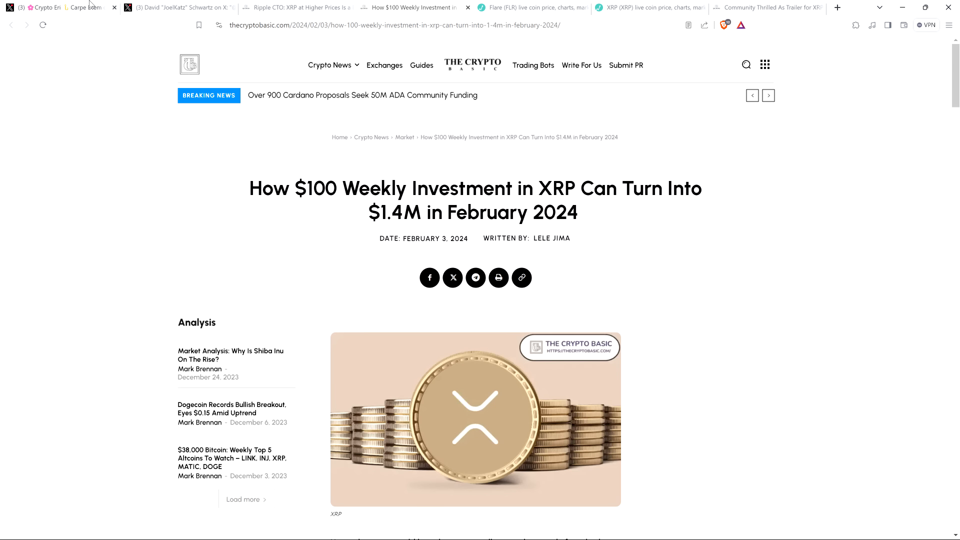
Switch to the X post from Crypto Eri on Ripple's multichain ecosystem bet with the XRP Live video.
left_click(61, 7)
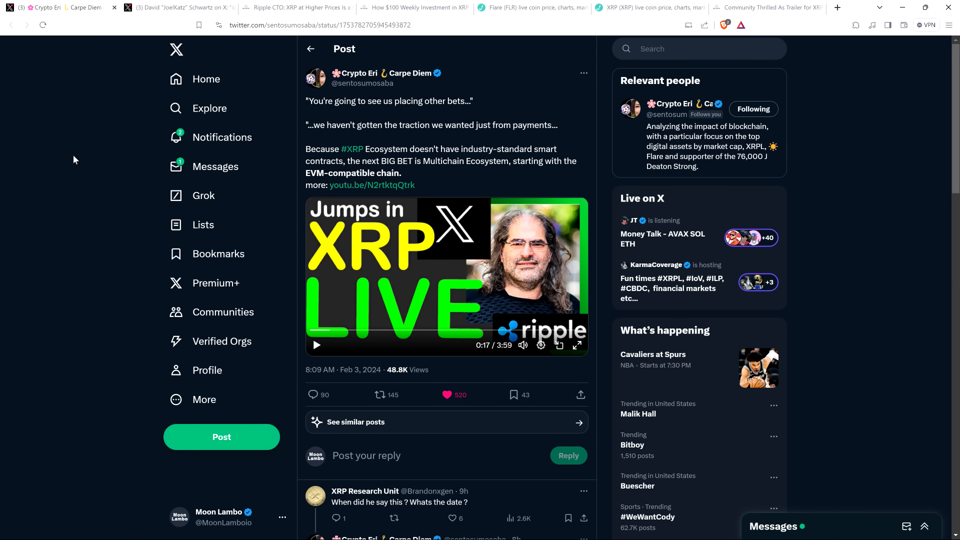
mouse_move(112, 148)
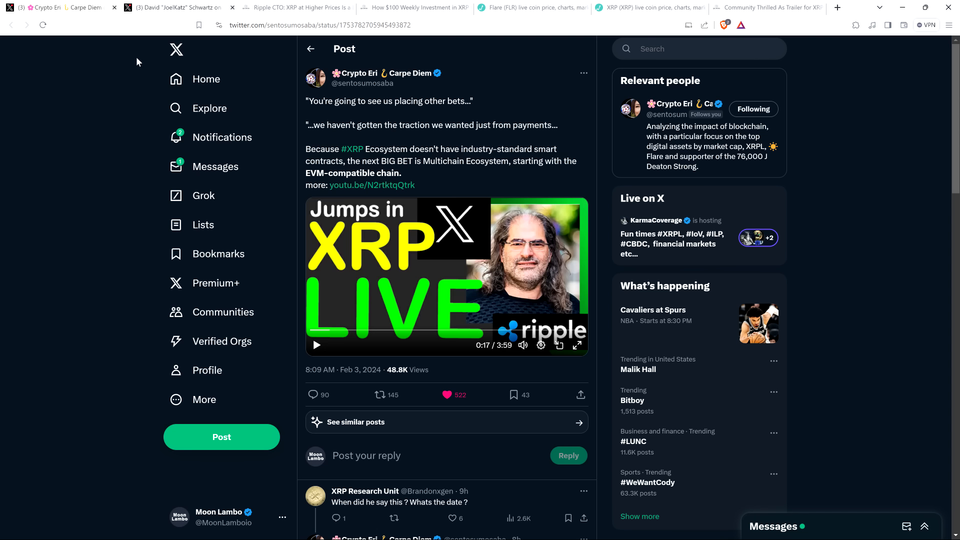
mouse_move(110, 101)
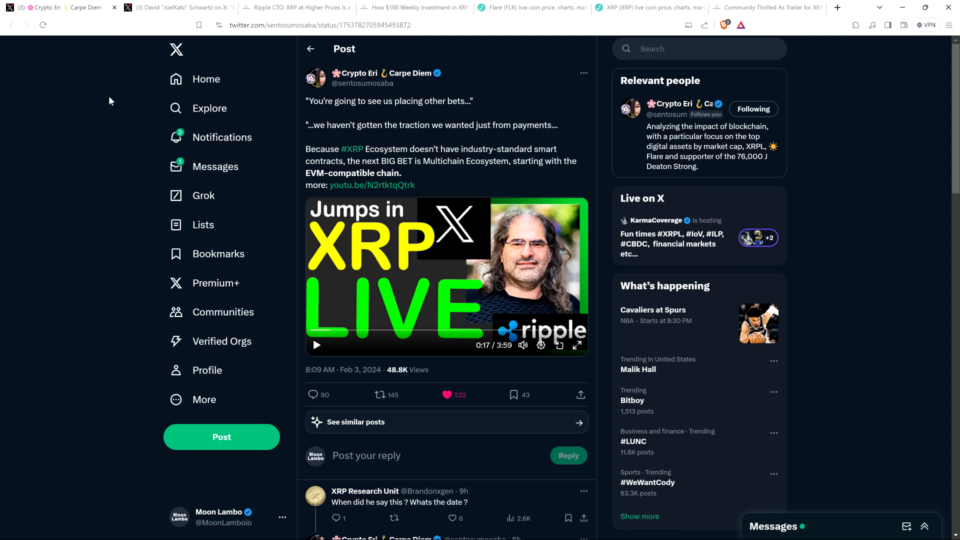
mouse_move(104, 103)
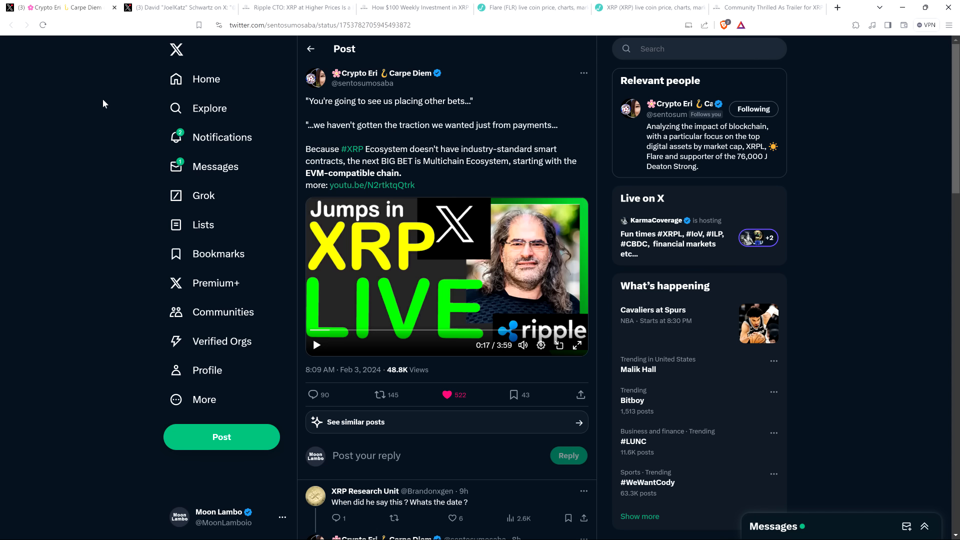
left_click(174, 7)
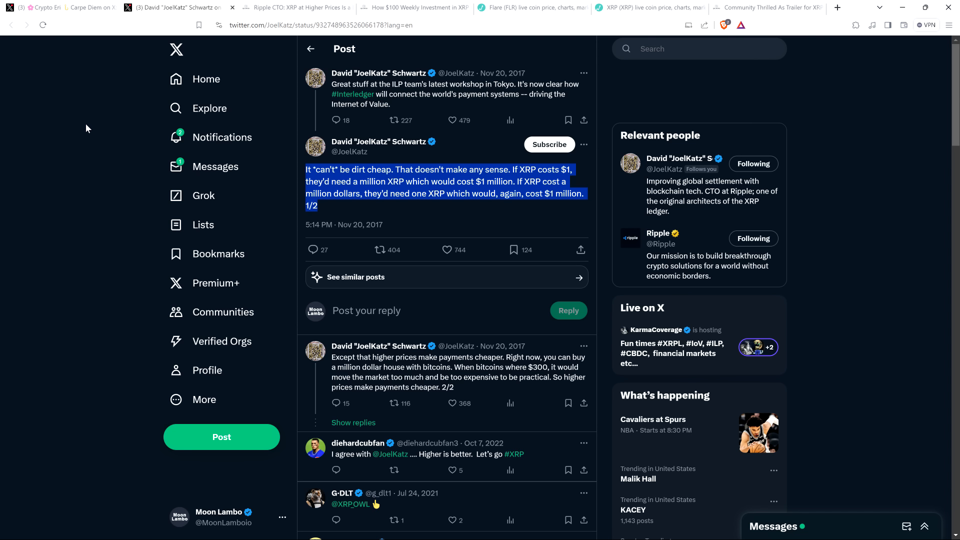
mouse_move(100, 130)
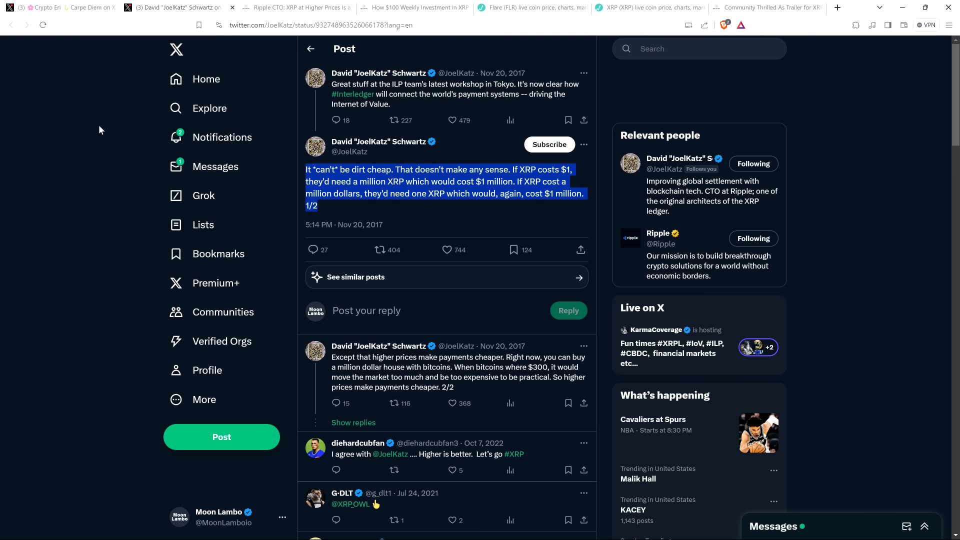
mouse_move(123, 122)
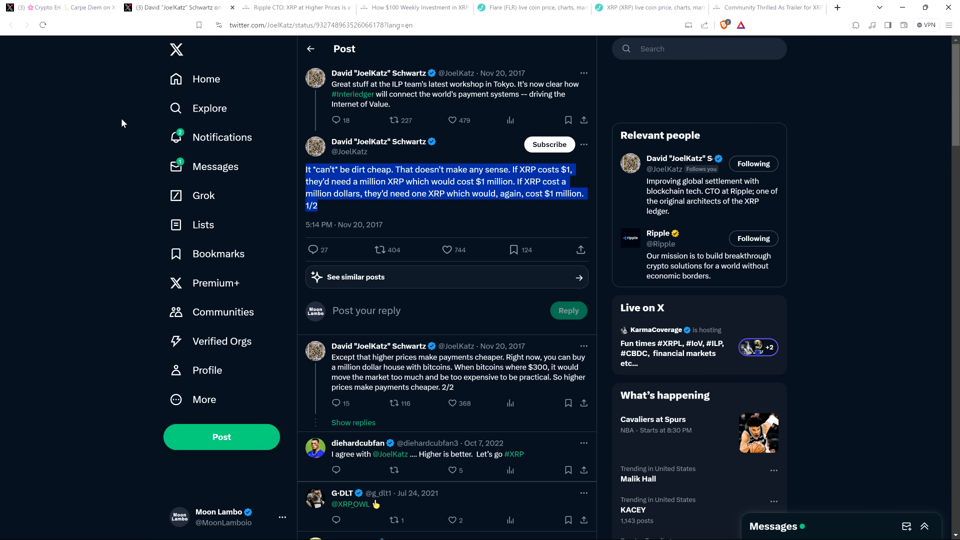
mouse_move(378, 73)
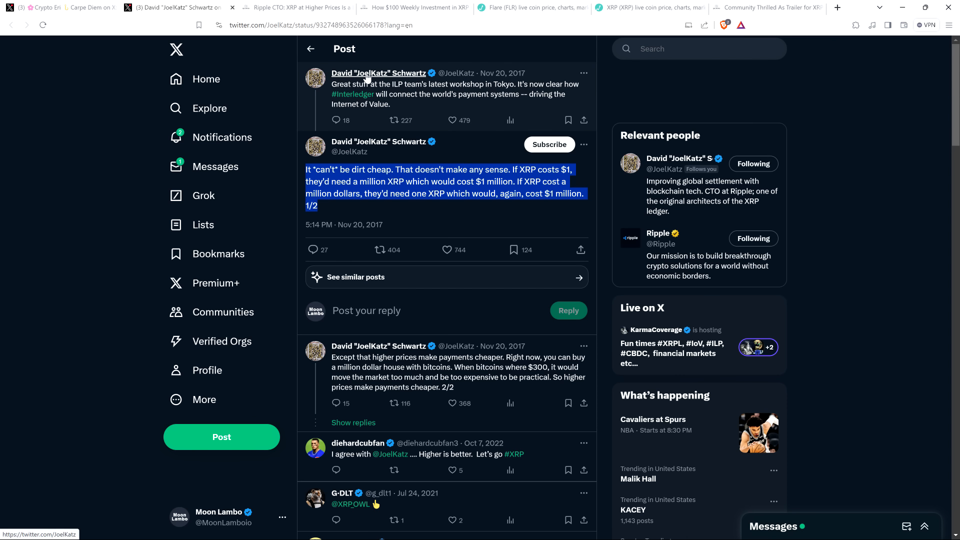
mouse_move(380, 42)
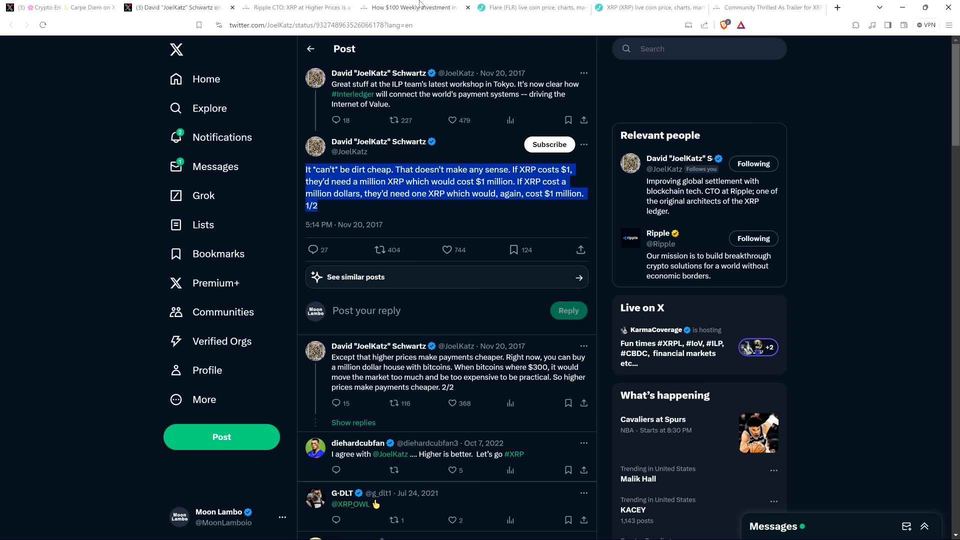
mouse_move(411, 7)
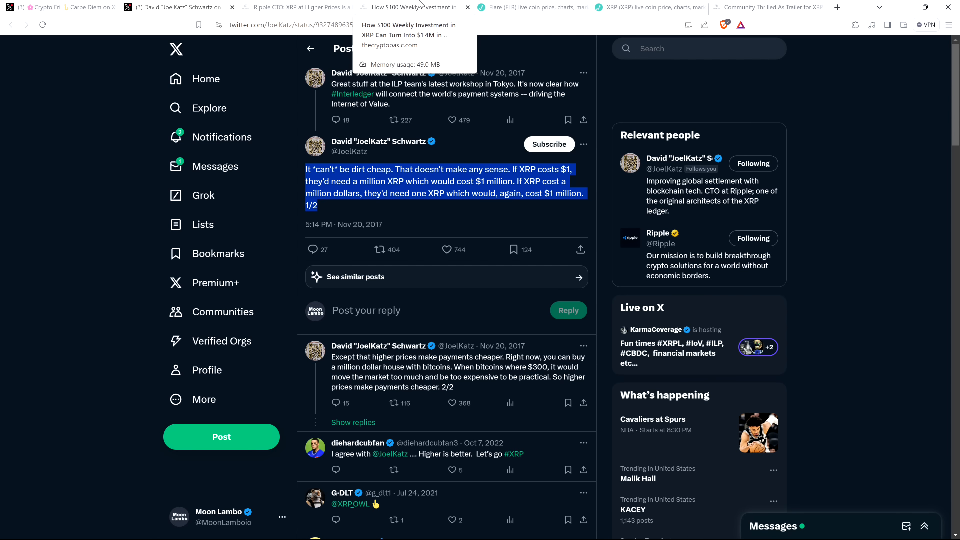
Switch via the Ripple CTO article to the '$100 Weekly Investment in XRP' Crypto Basic article.
left_click(297, 7)
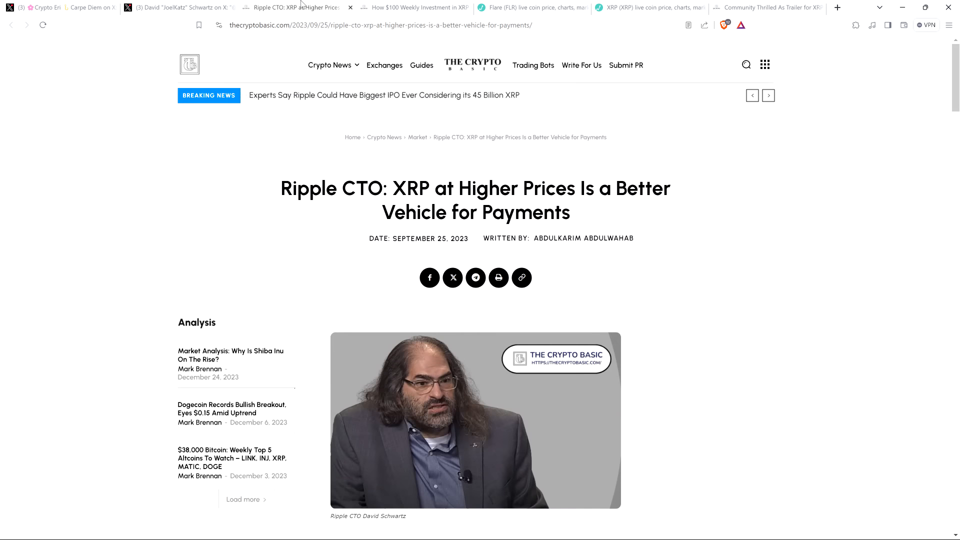
left_click(410, 7)
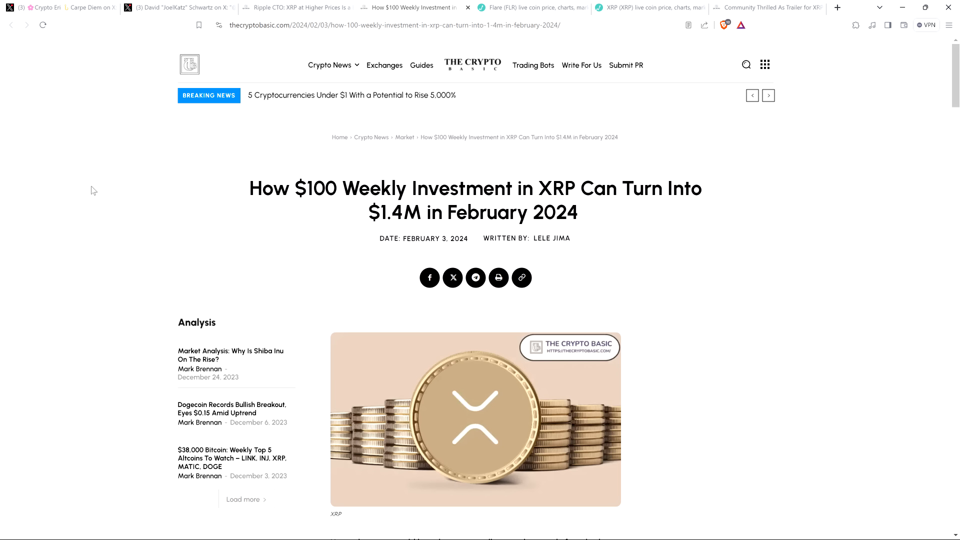
Read down the $100 weekly XRP article, then switch to Live Coin Watch's Flare (FLR) price page.
scroll("down", 3)
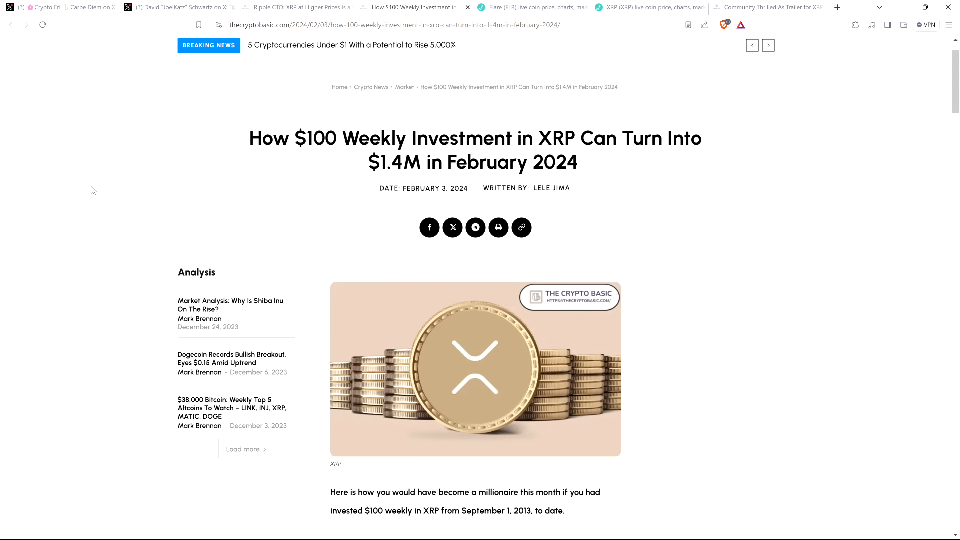
scroll("down", 3)
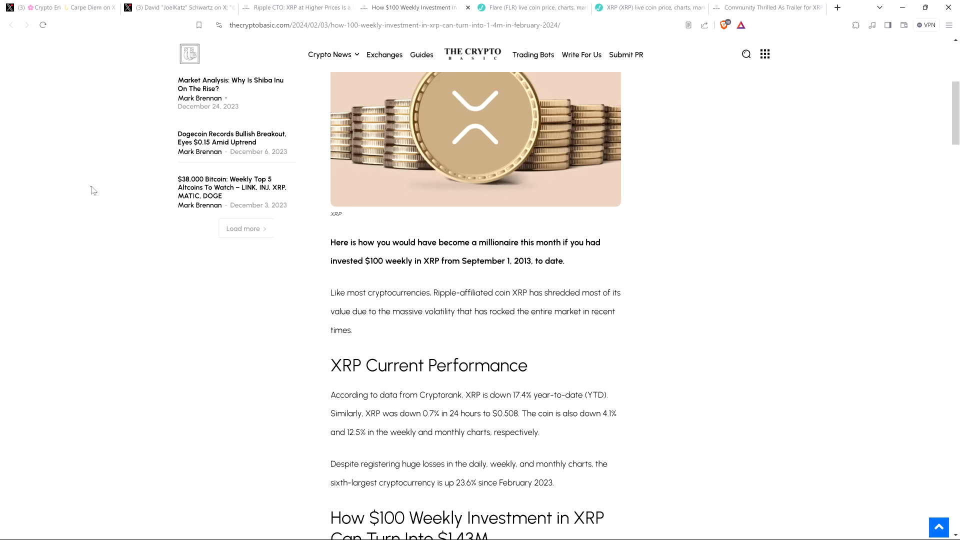
scroll("down", 3)
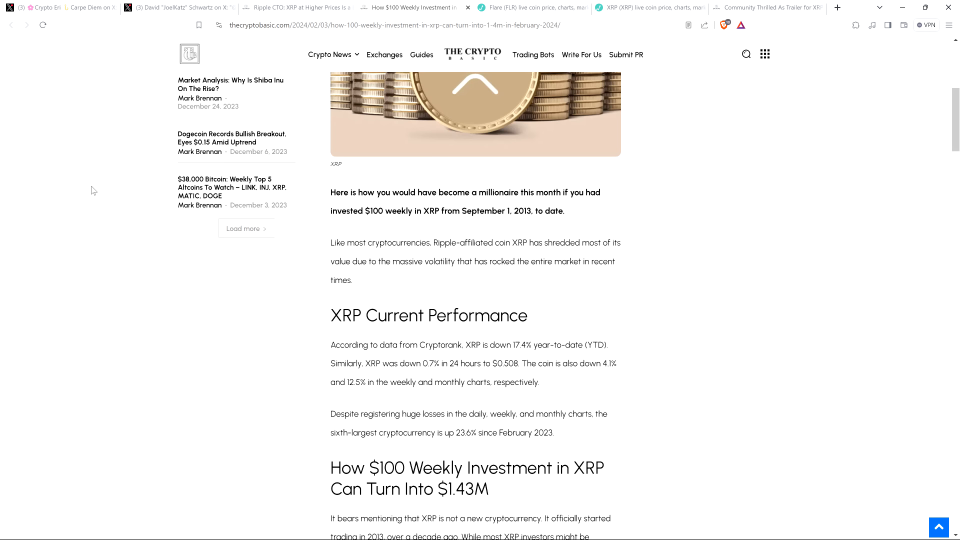
scroll("down", 3)
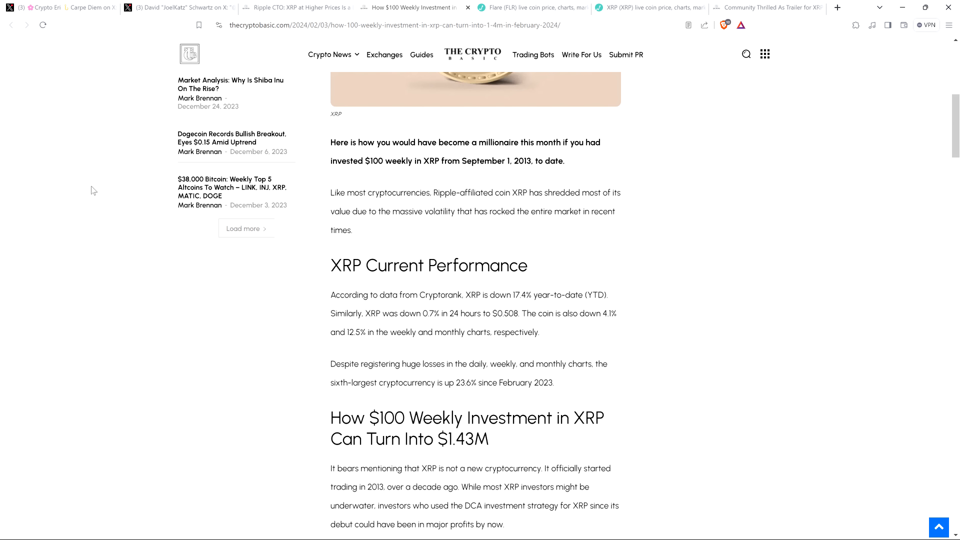
scroll("down", 3)
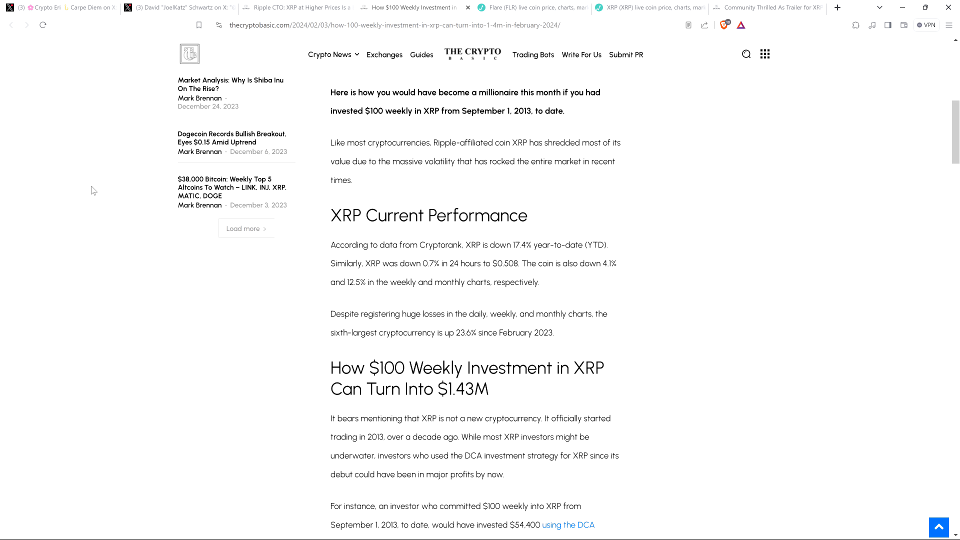
mouse_move(86, 152)
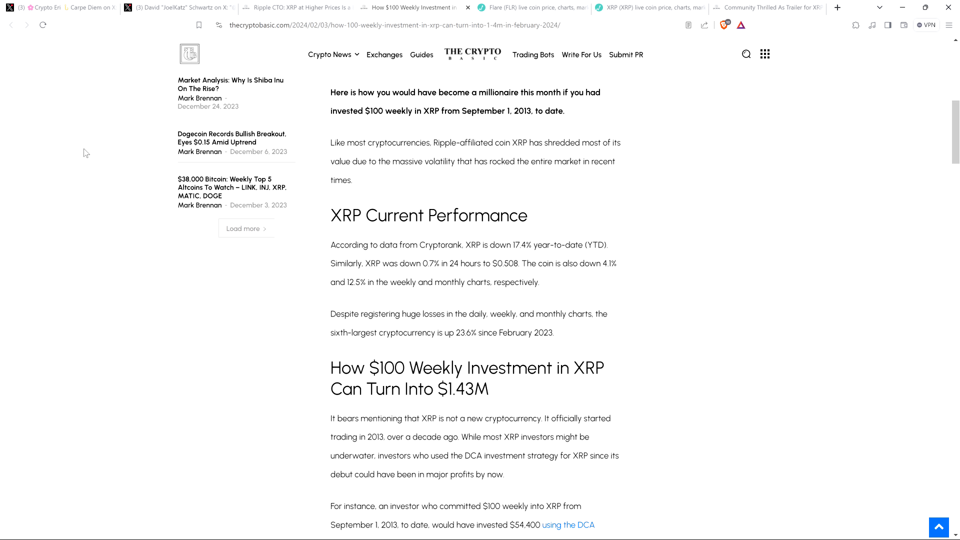
mouse_move(81, 171)
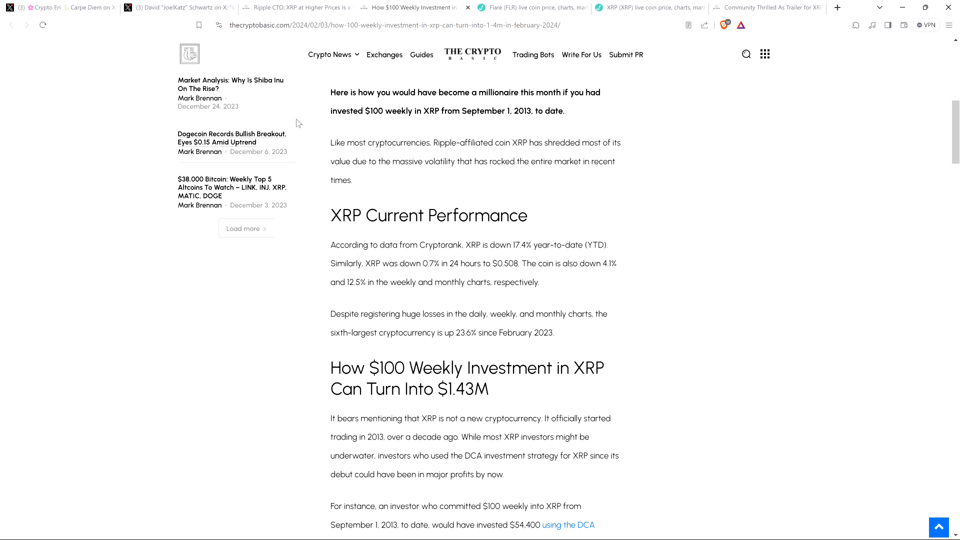
mouse_move(392, 114)
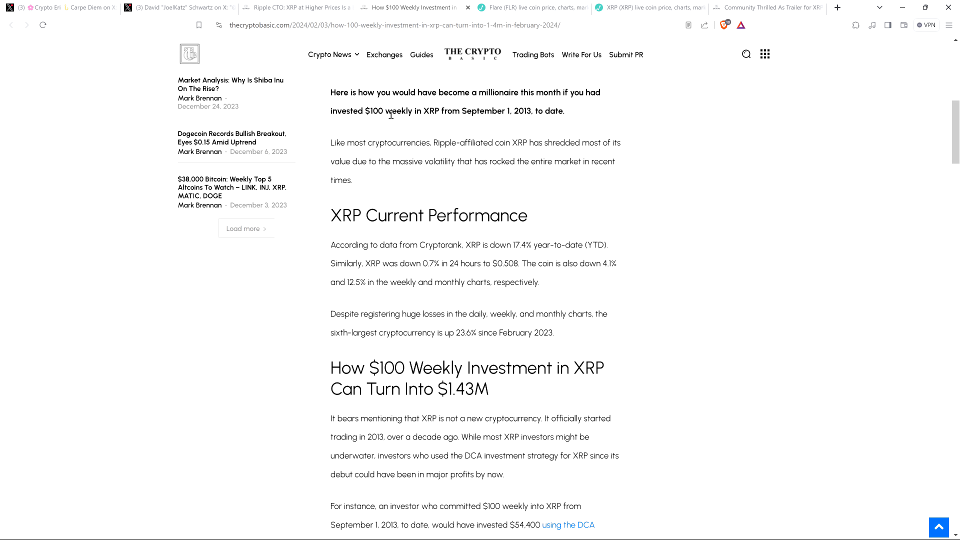
mouse_move(456, 85)
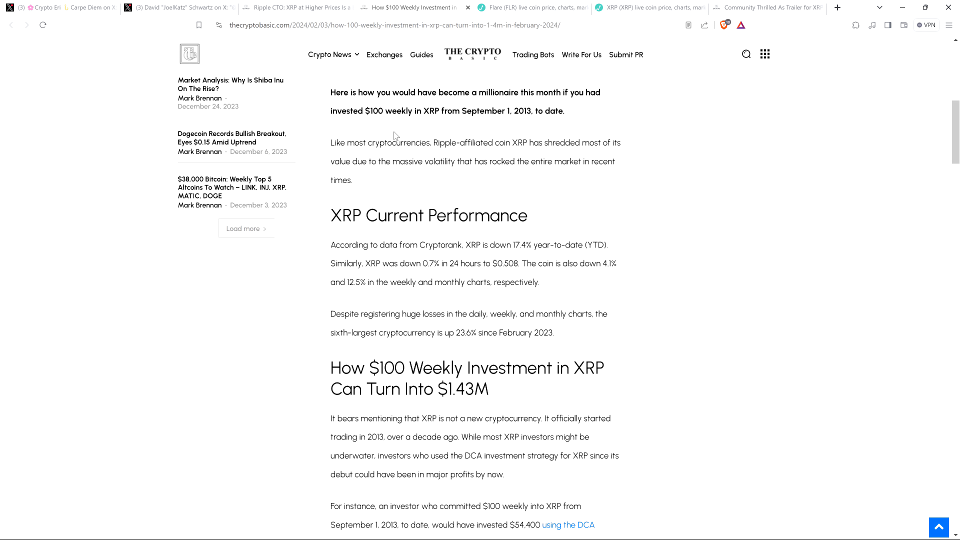
mouse_move(531, 174)
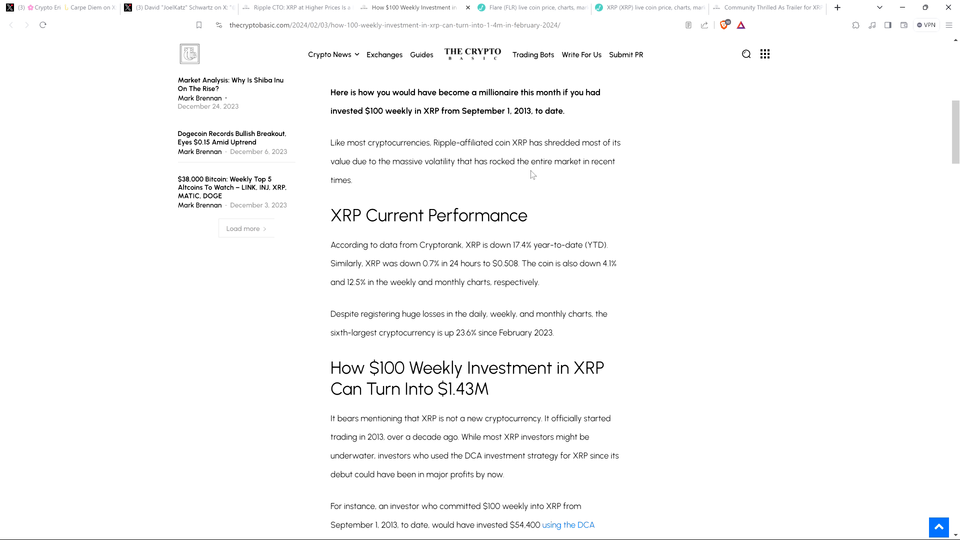
mouse_move(726, 272)
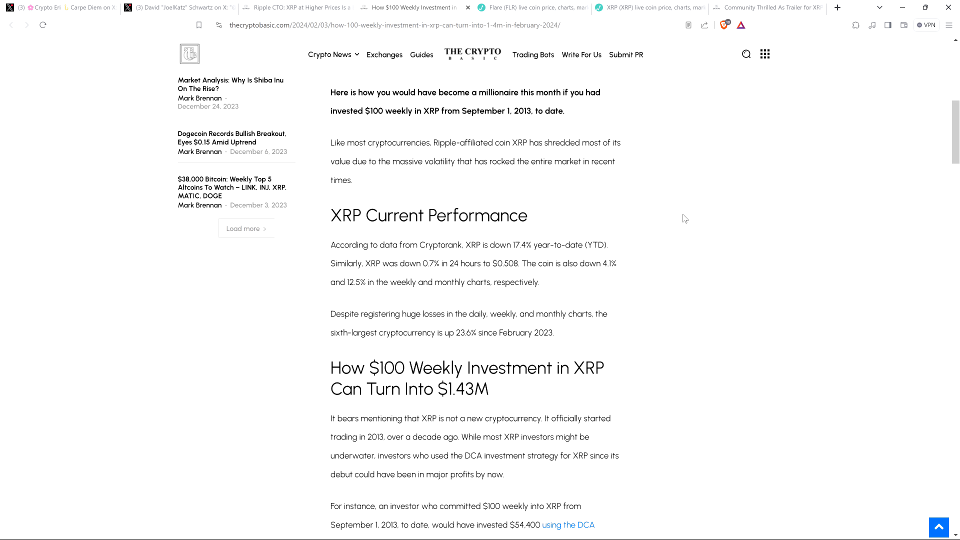
mouse_move(685, 165)
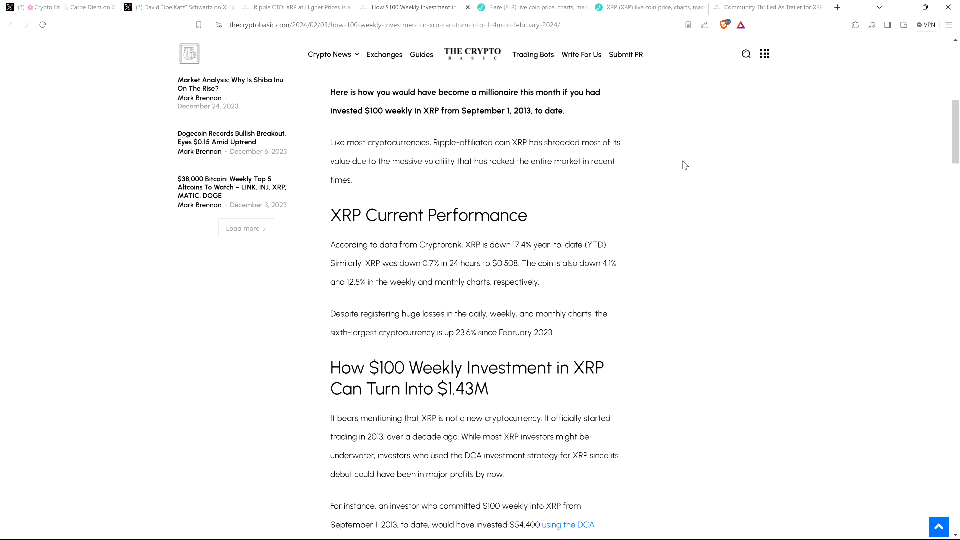
mouse_move(672, 82)
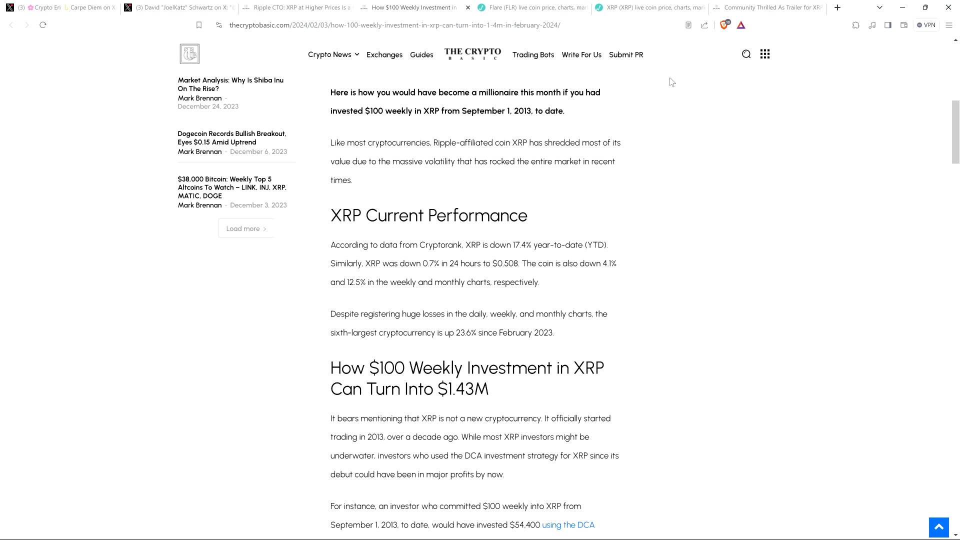
mouse_move(674, 134)
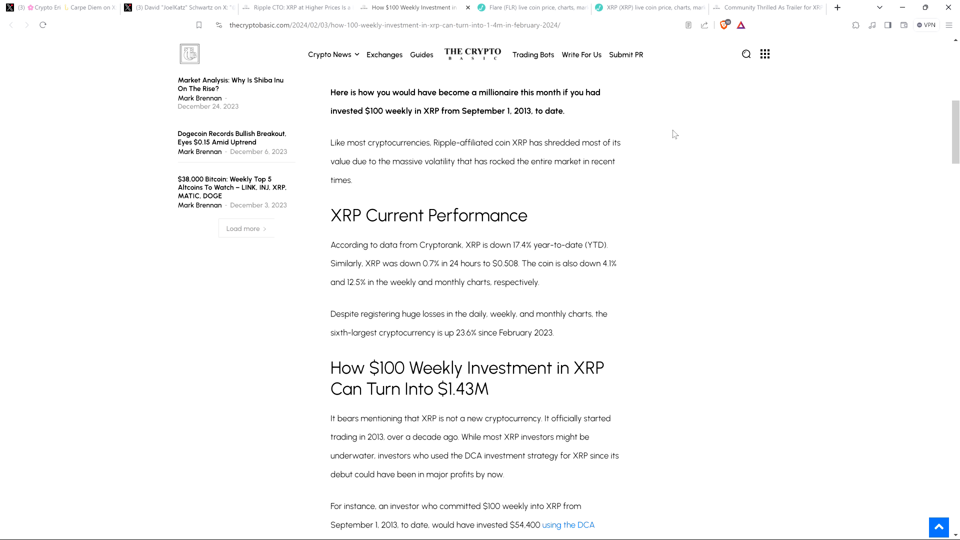
mouse_move(665, 155)
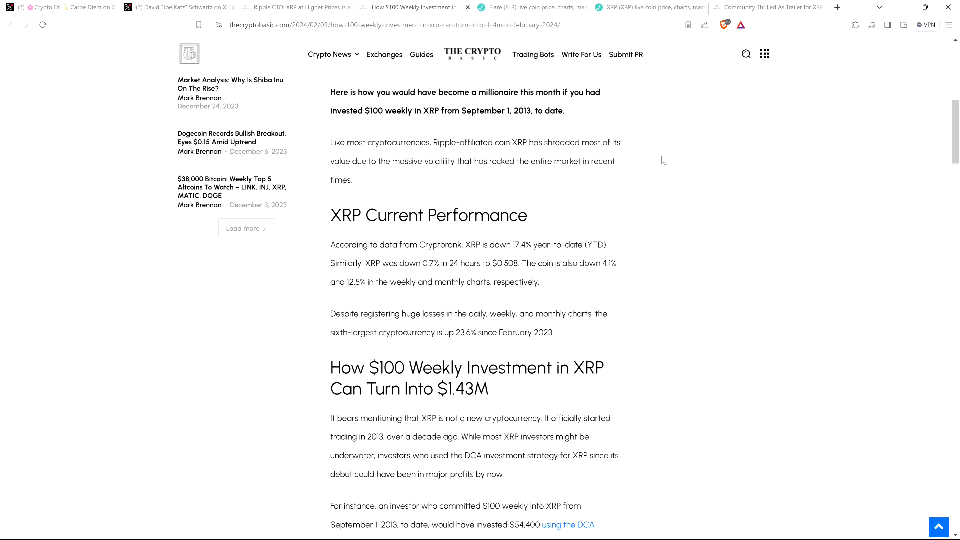
mouse_move(666, 161)
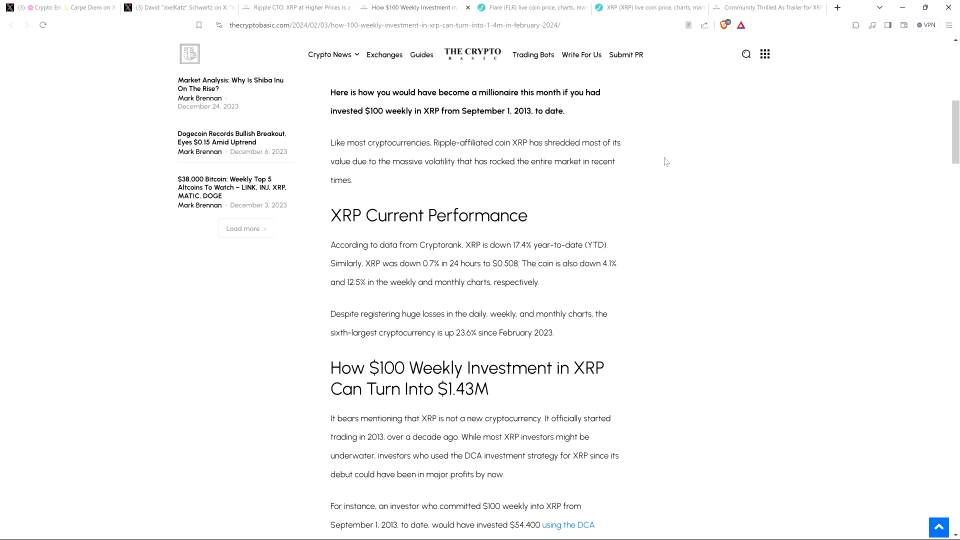
mouse_move(670, 168)
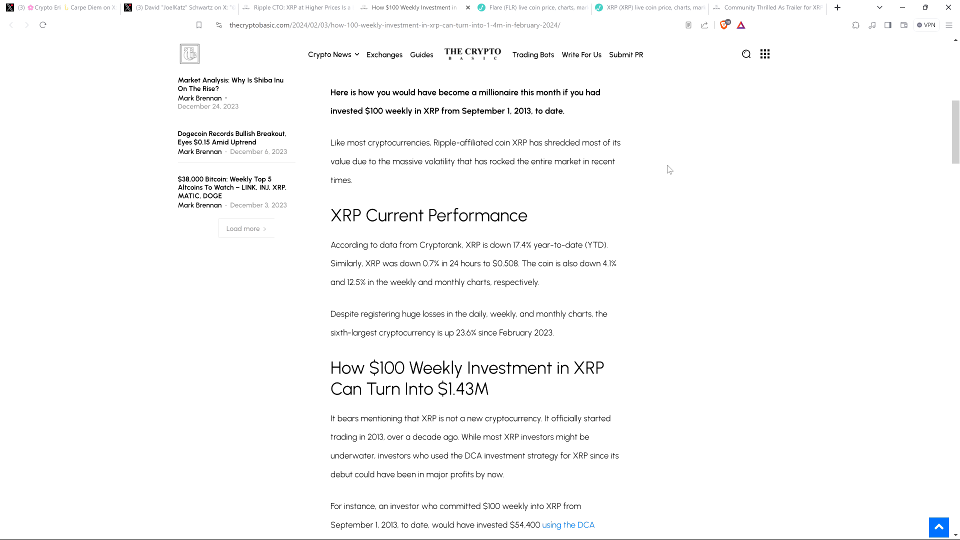
mouse_move(660, 176)
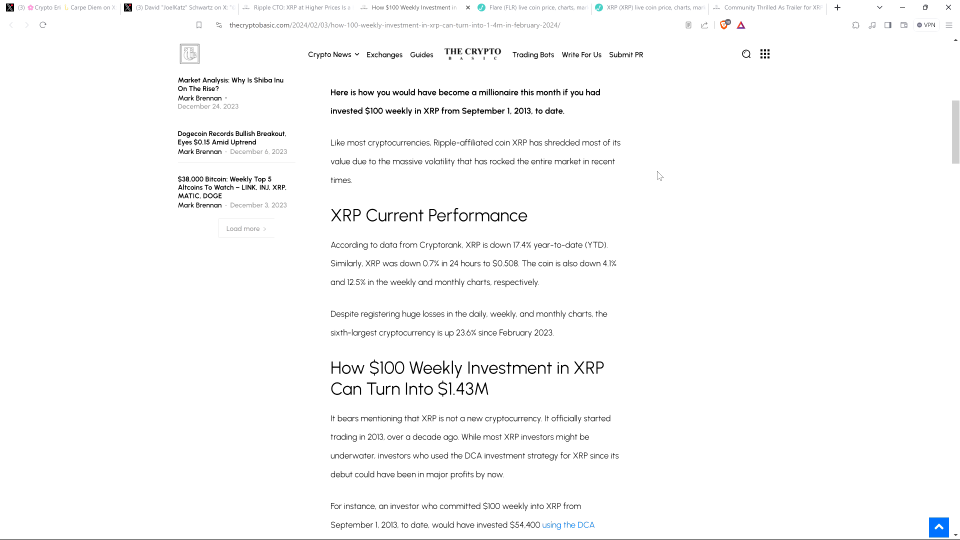
mouse_move(580, 130)
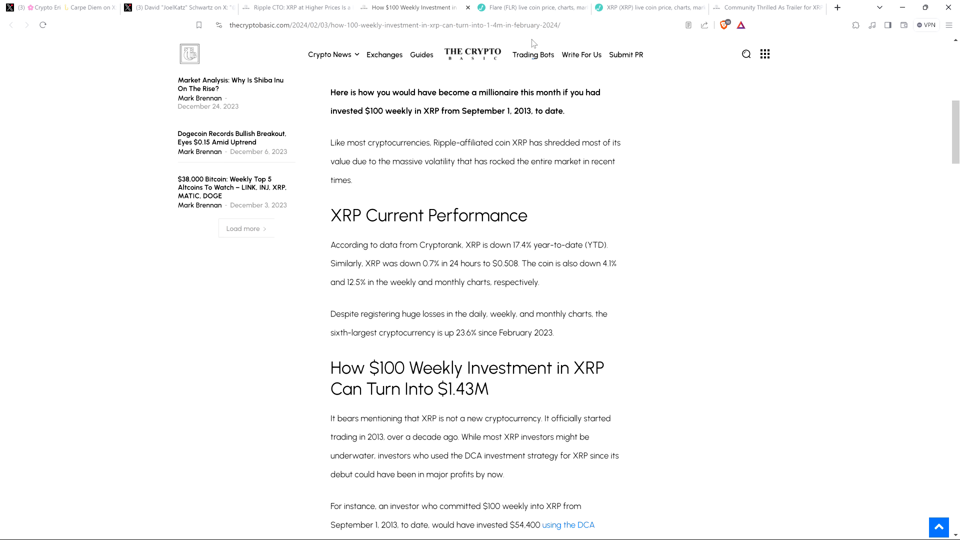
mouse_move(678, 143)
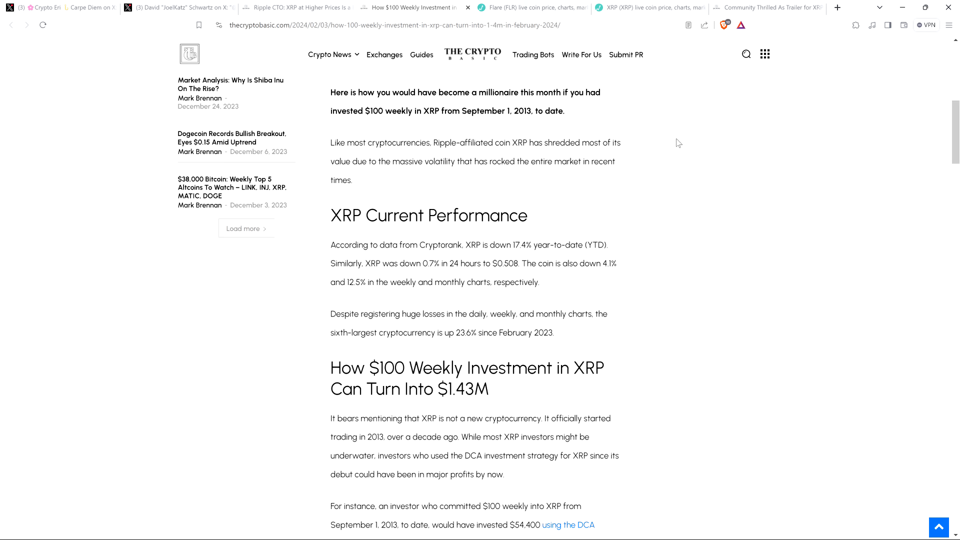
mouse_move(621, 90)
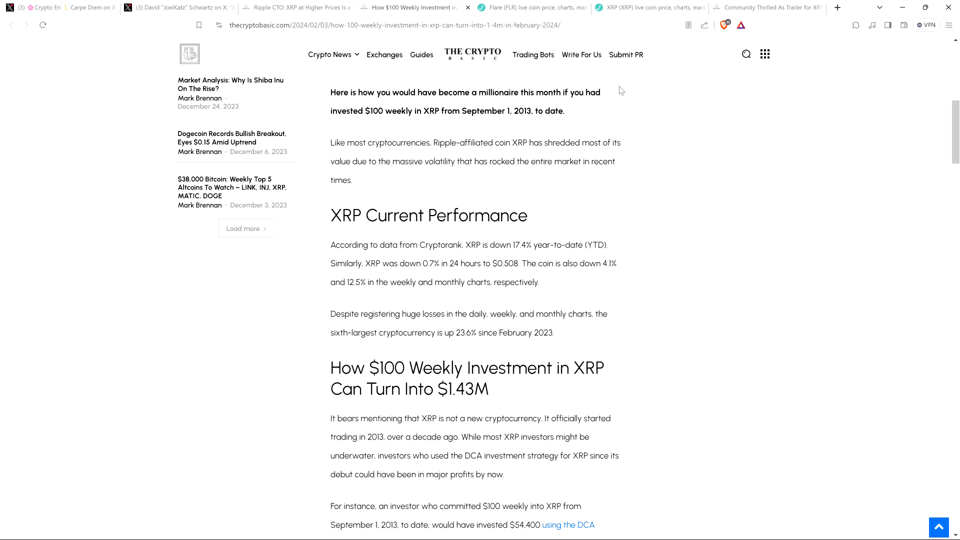
left_click(533, 7)
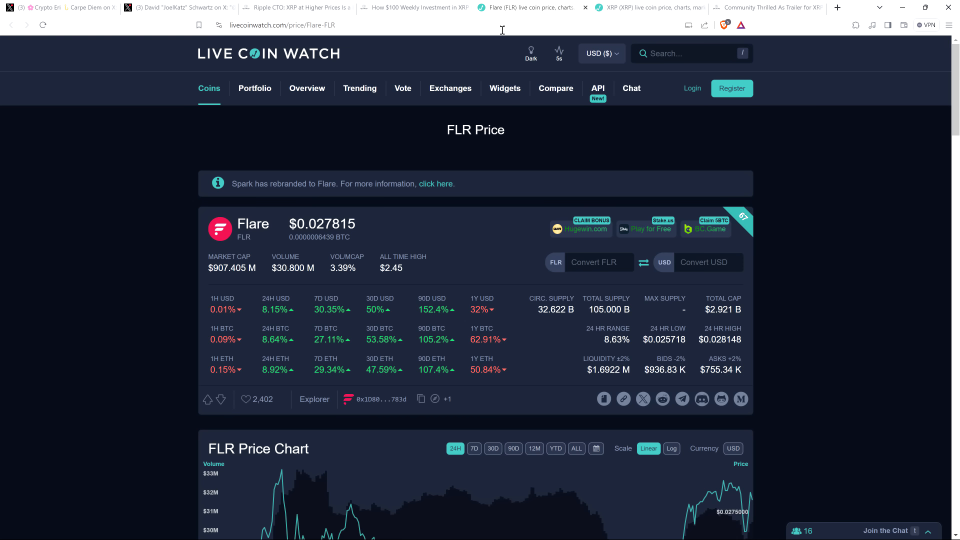
mouse_move(90, 189)
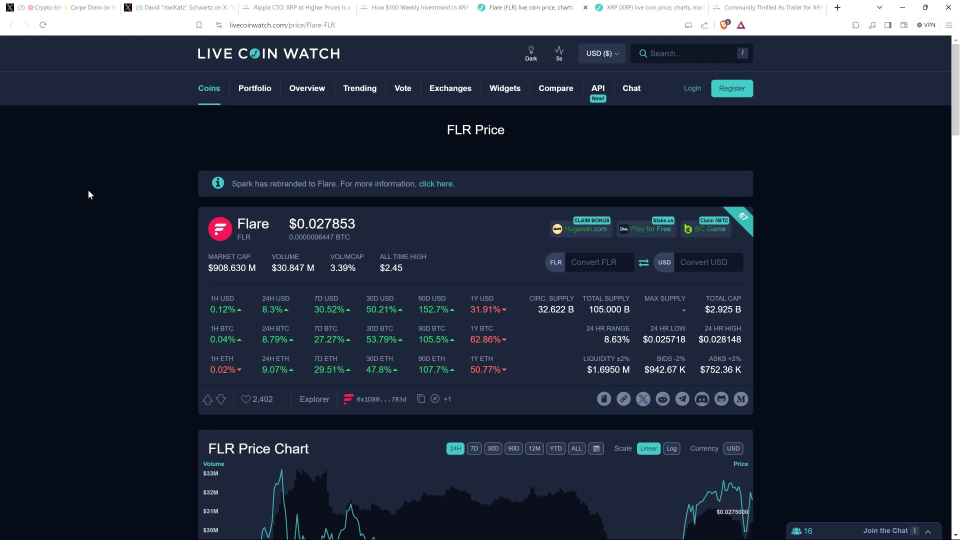
scroll("down", 3)
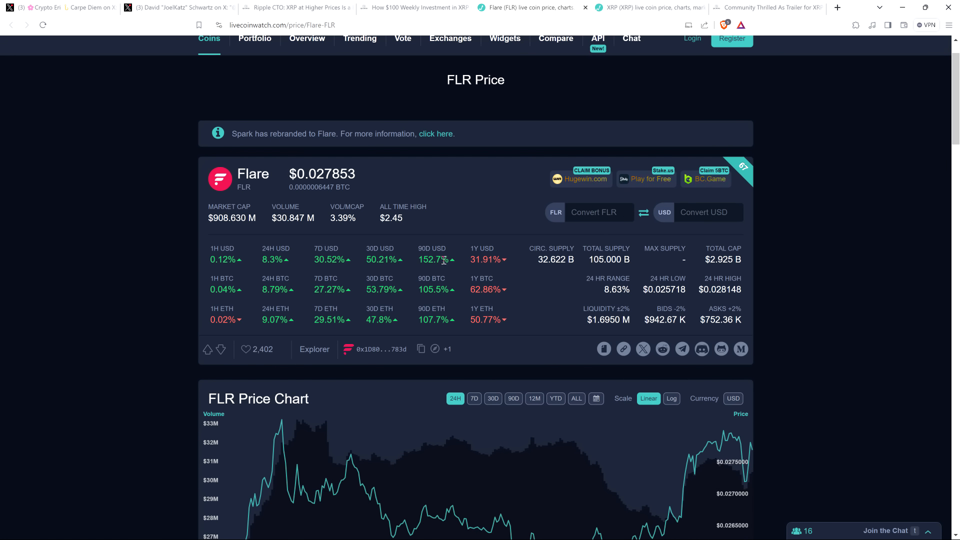
mouse_move(429, 254)
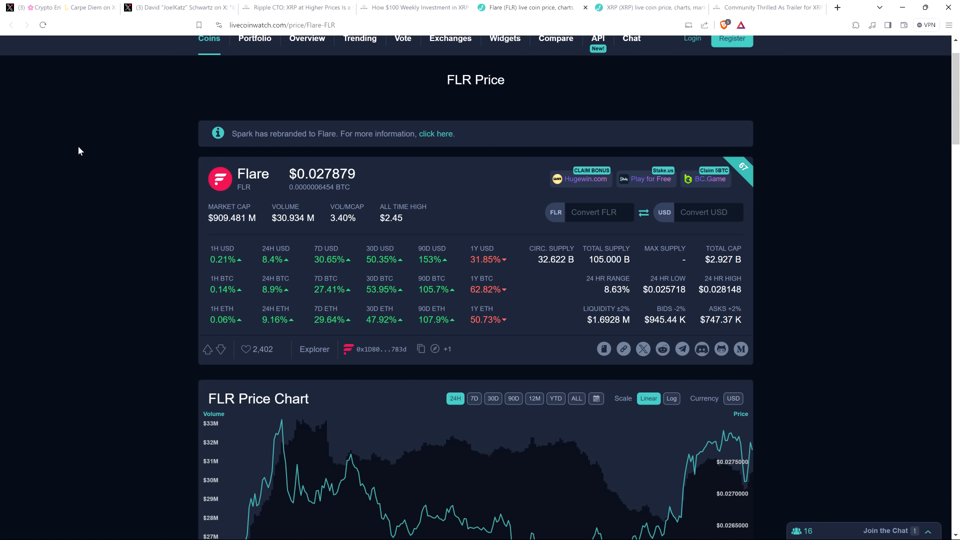
left_click(643, 7)
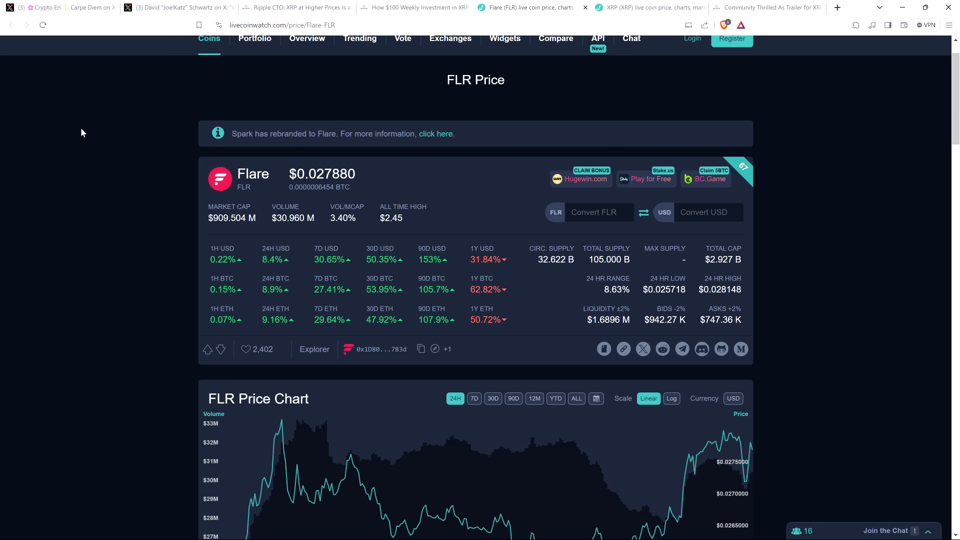
mouse_move(86, 139)
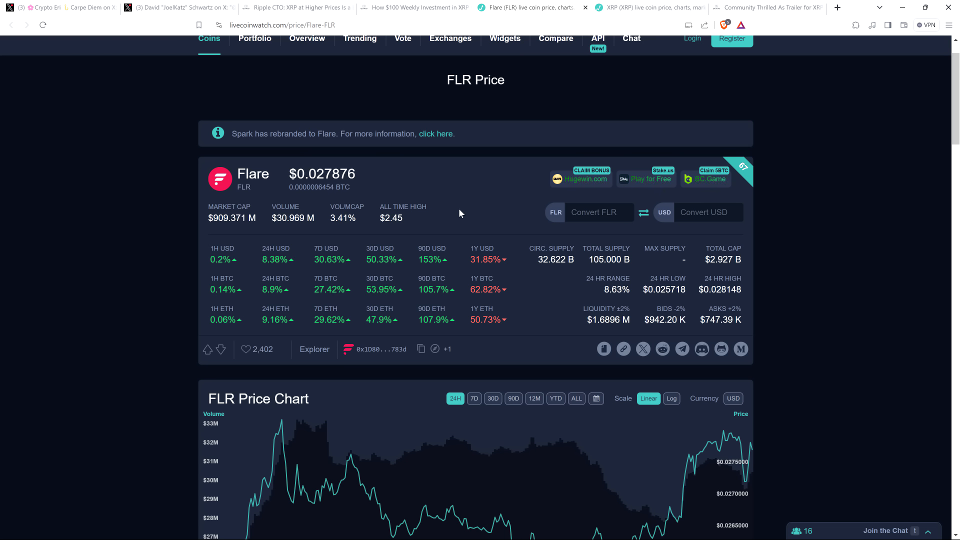
mouse_move(466, 207)
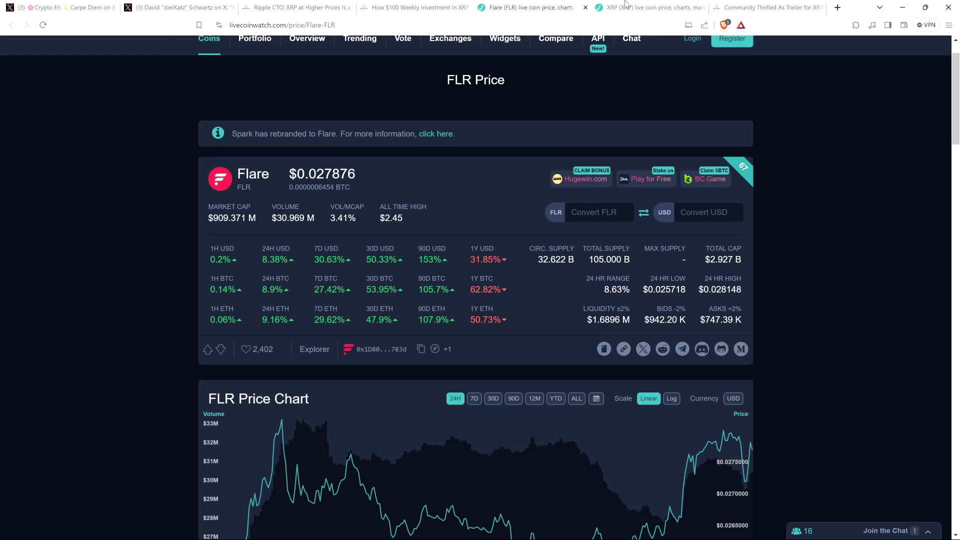
left_click(647, 7)
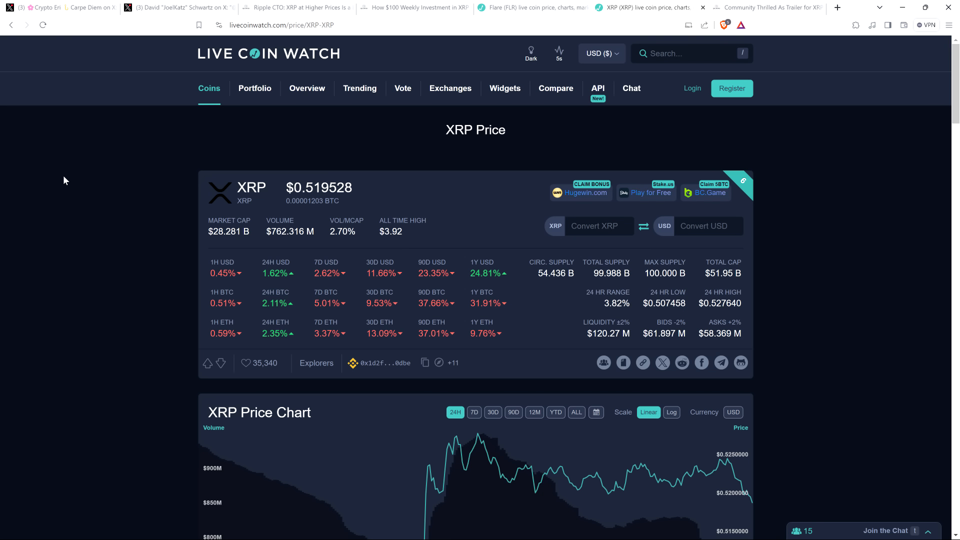
mouse_move(432, 240)
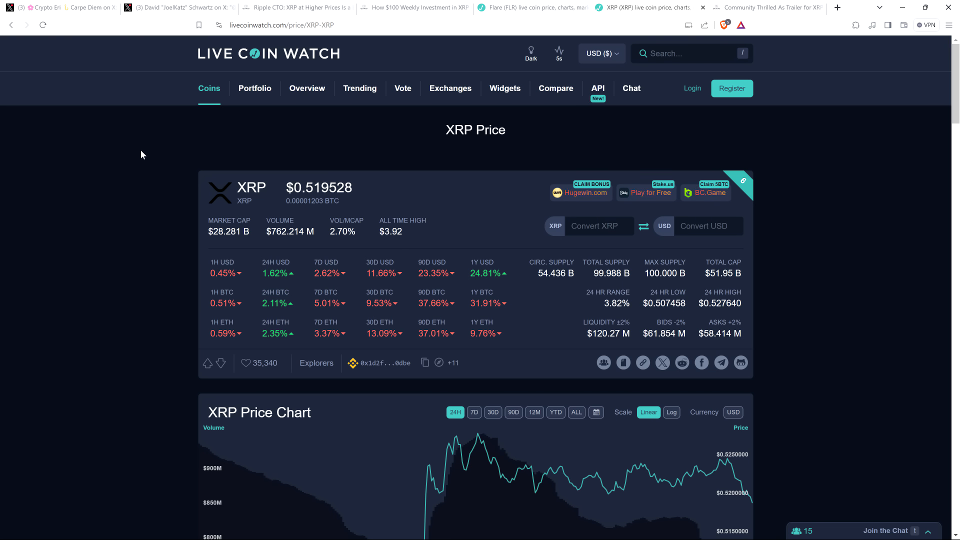
mouse_move(93, 175)
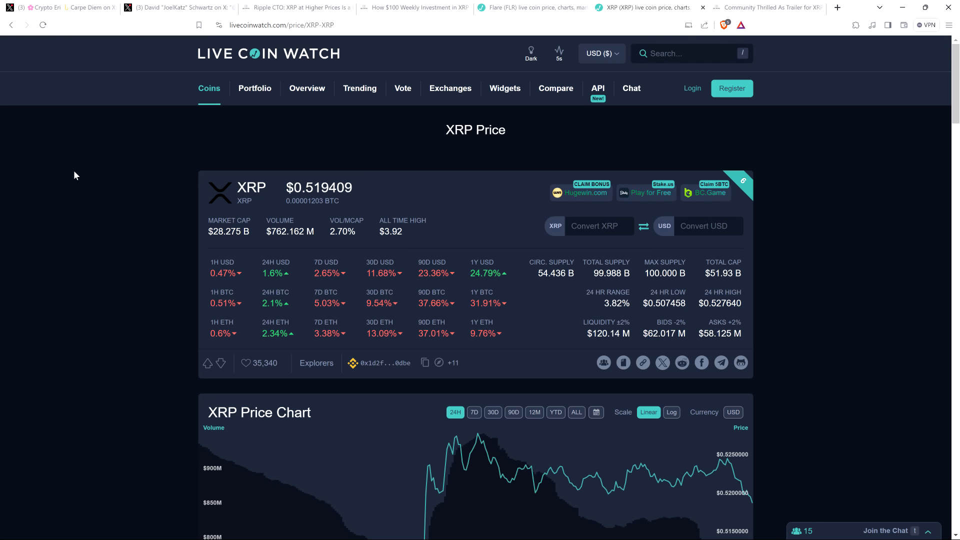
mouse_move(70, 187)
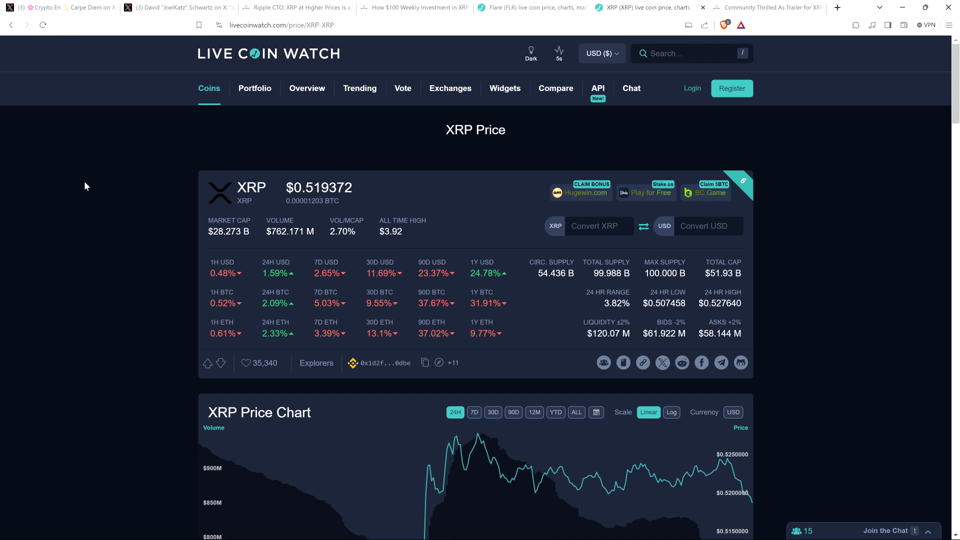
mouse_move(70, 195)
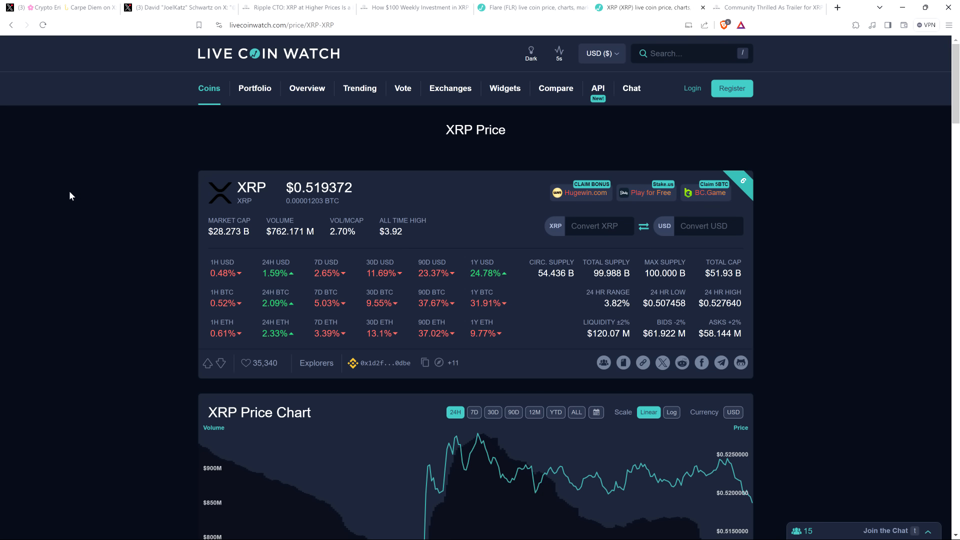
mouse_move(73, 238)
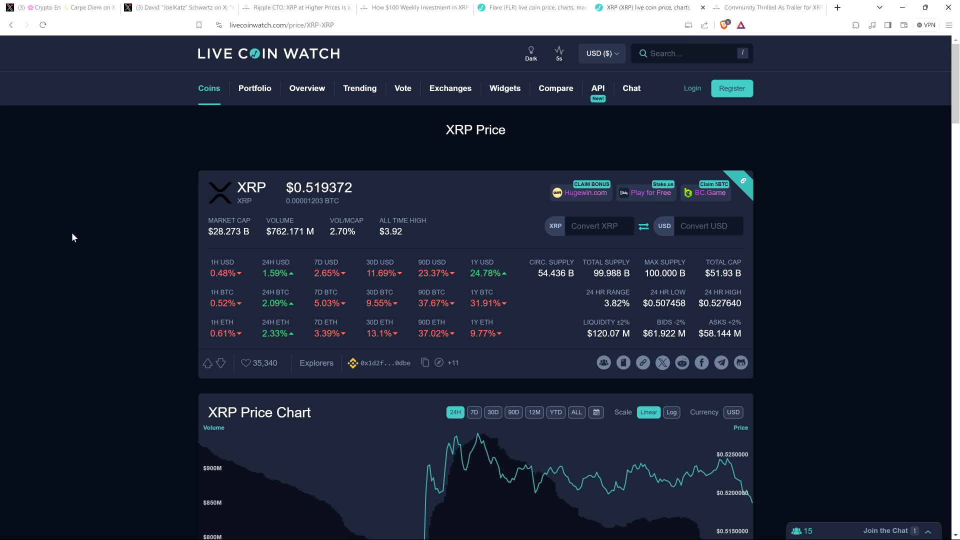
mouse_move(60, 217)
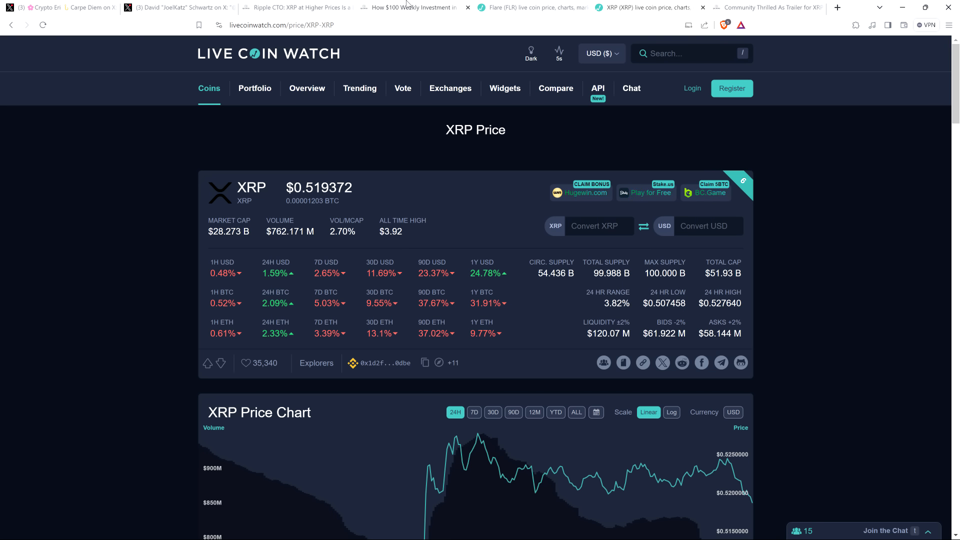
Switch from the XRP price page to the '$100 Weekly Investment in XRP' Crypto Basic article.
left_click(411, 7)
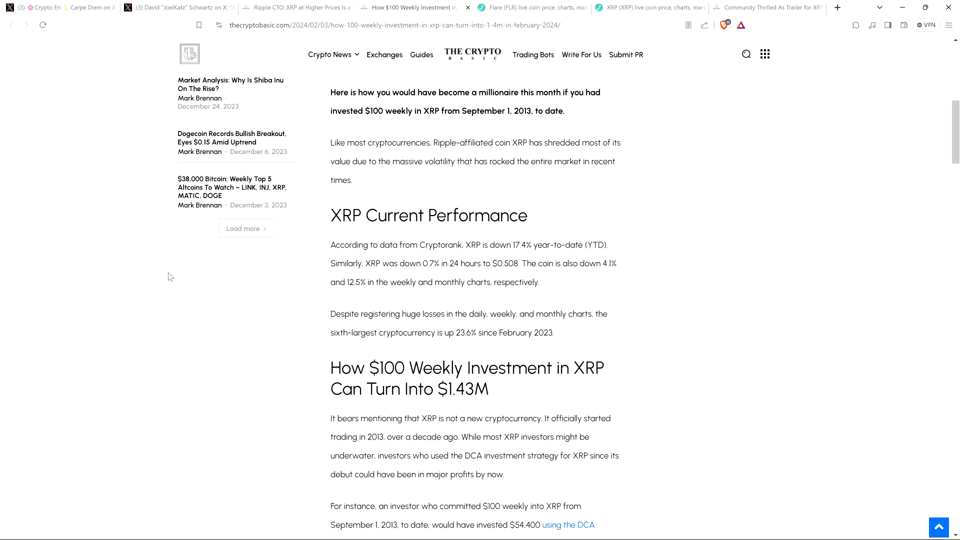
scroll("down", 3)
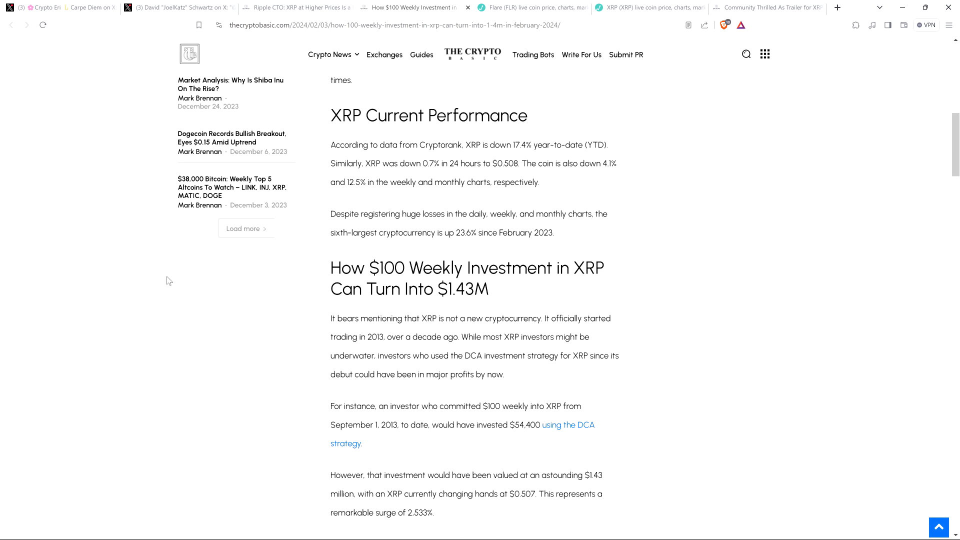
scroll("down", 3)
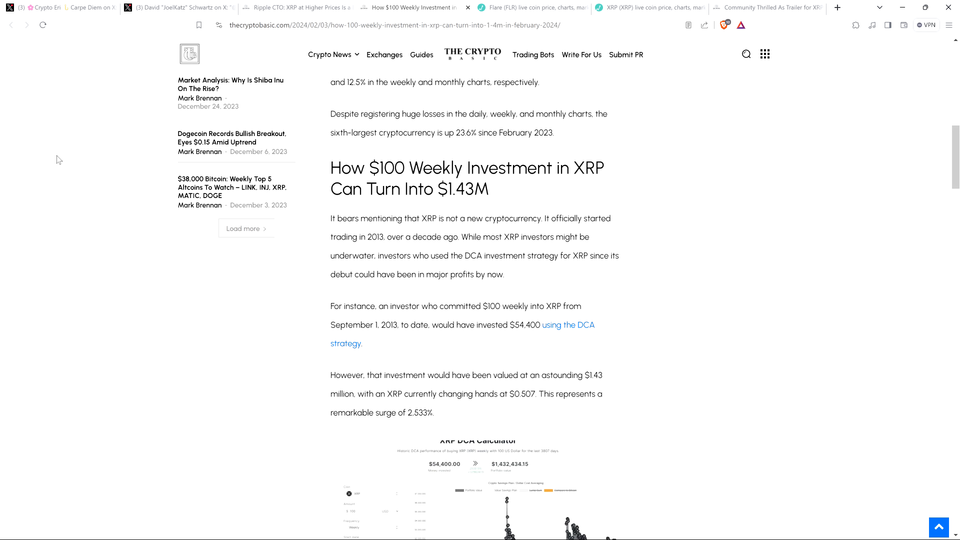
mouse_move(54, 187)
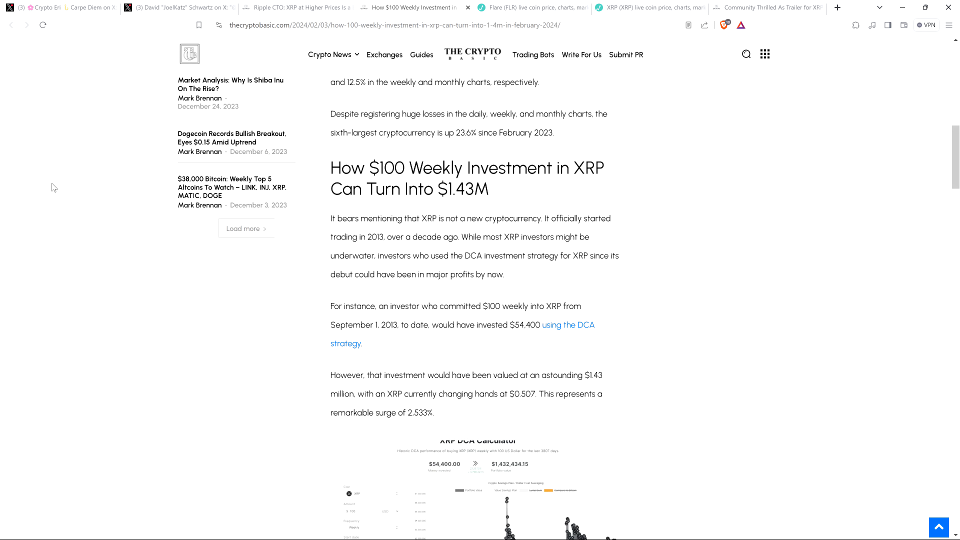
mouse_move(52, 207)
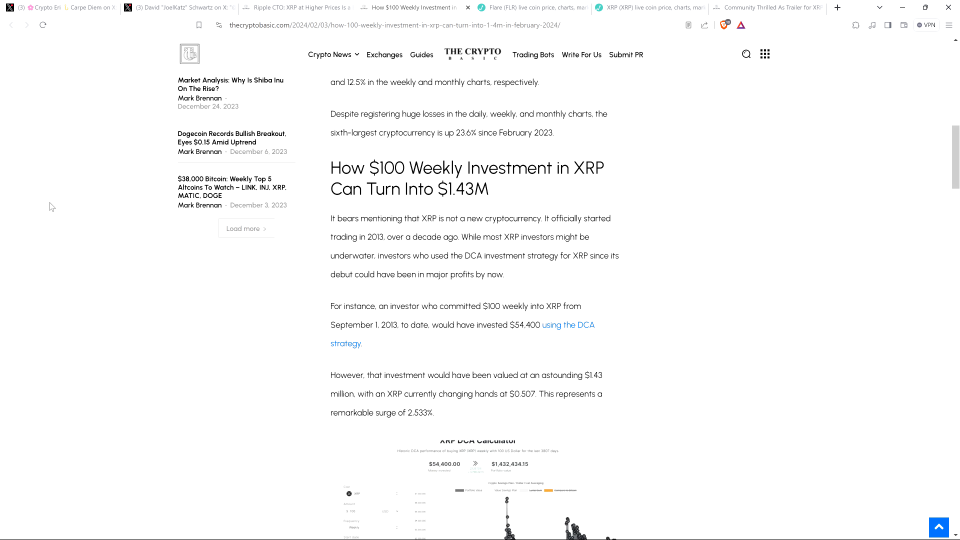
mouse_move(76, 181)
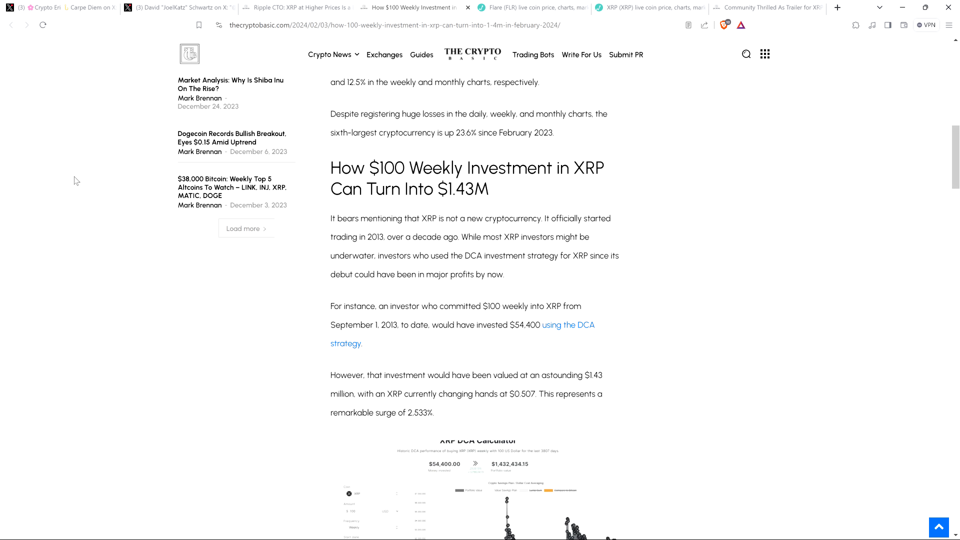
mouse_move(86, 185)
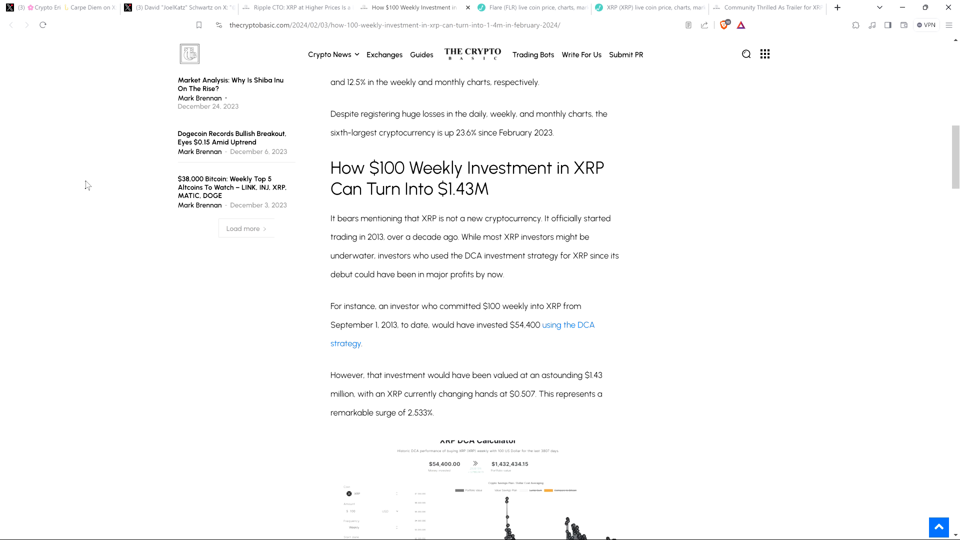
mouse_move(89, 181)
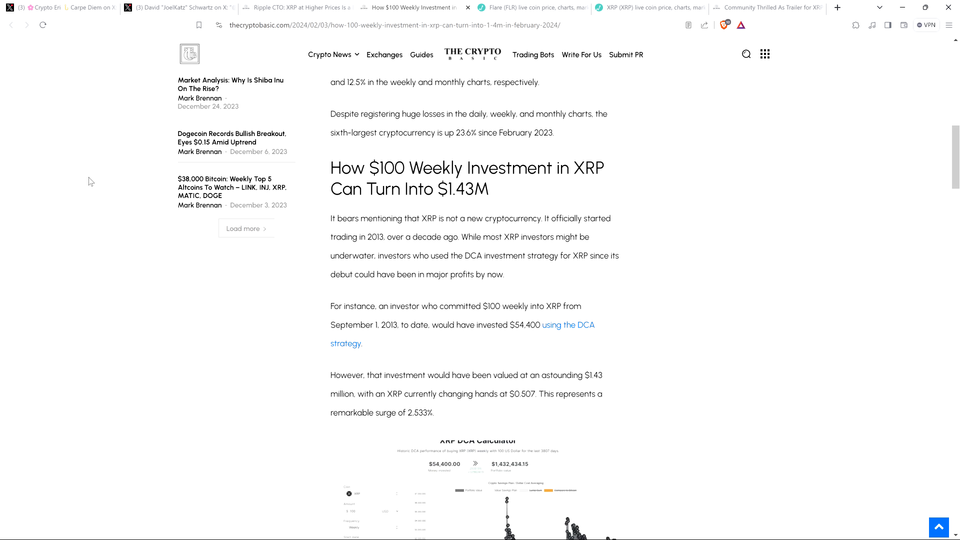
mouse_move(547, 148)
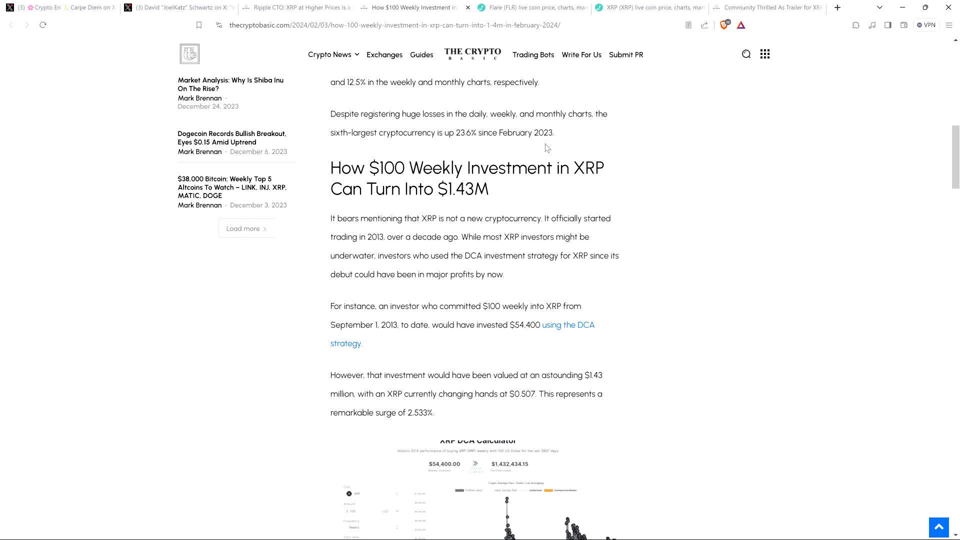